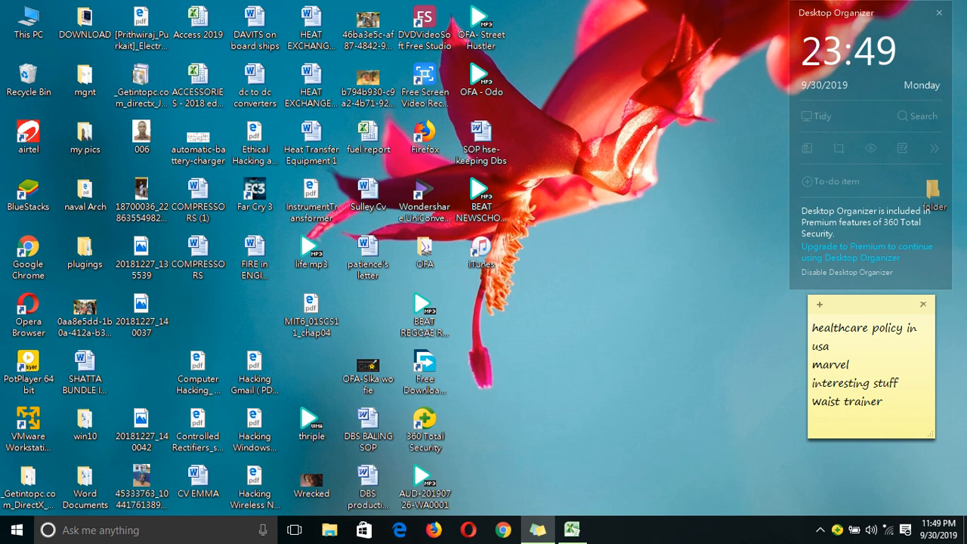
Launch Google Chrome from the desktop so a blank new tab page is showing
{"action": "left_click", "coordinate": [27, 133]}
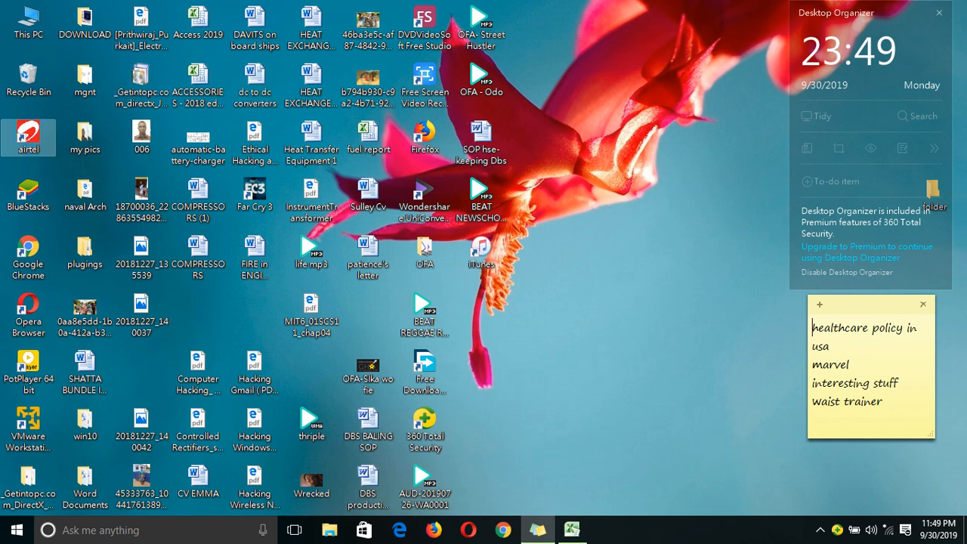
{"action": "left_click", "coordinate": [28, 257]}
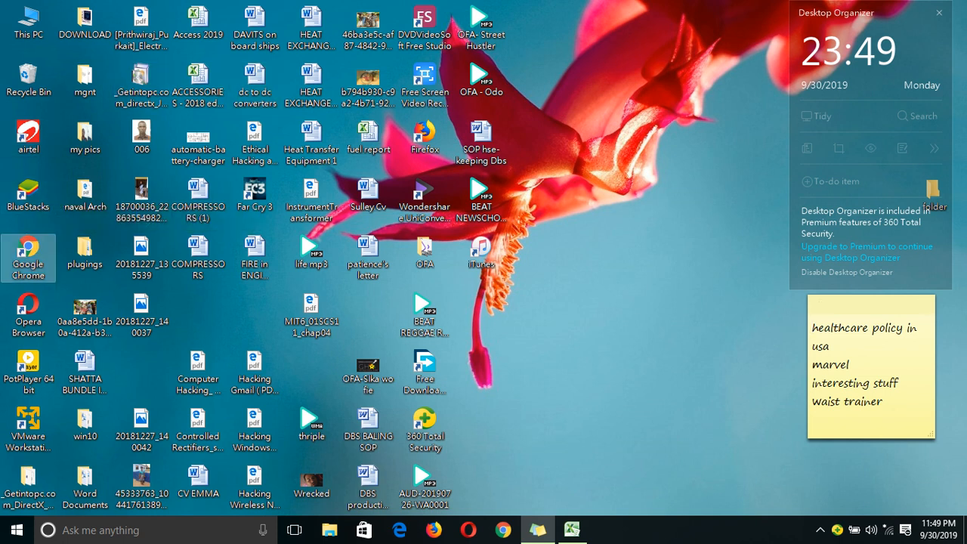
{"action": "left_click", "coordinate": [502, 528]}
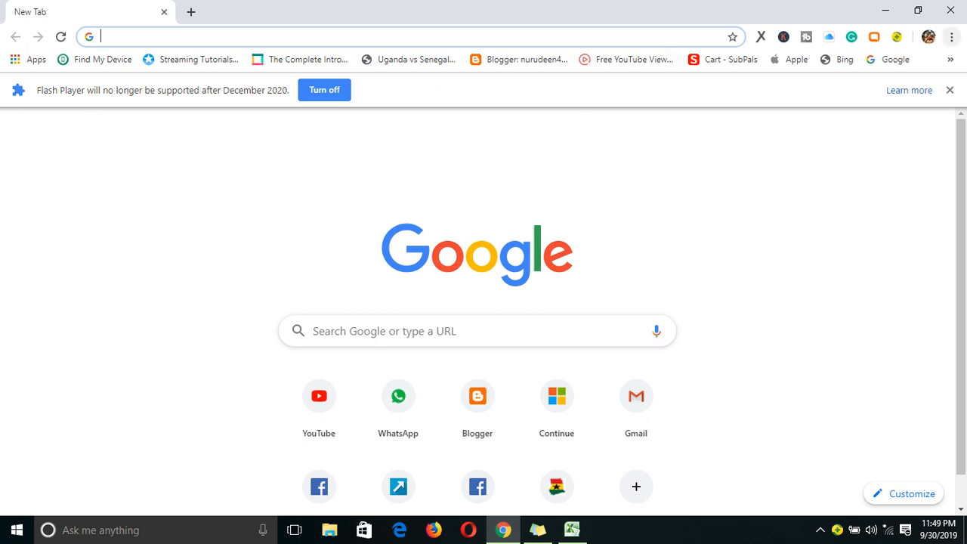
{"action": "mouse_move", "coordinate": [952, 37]}
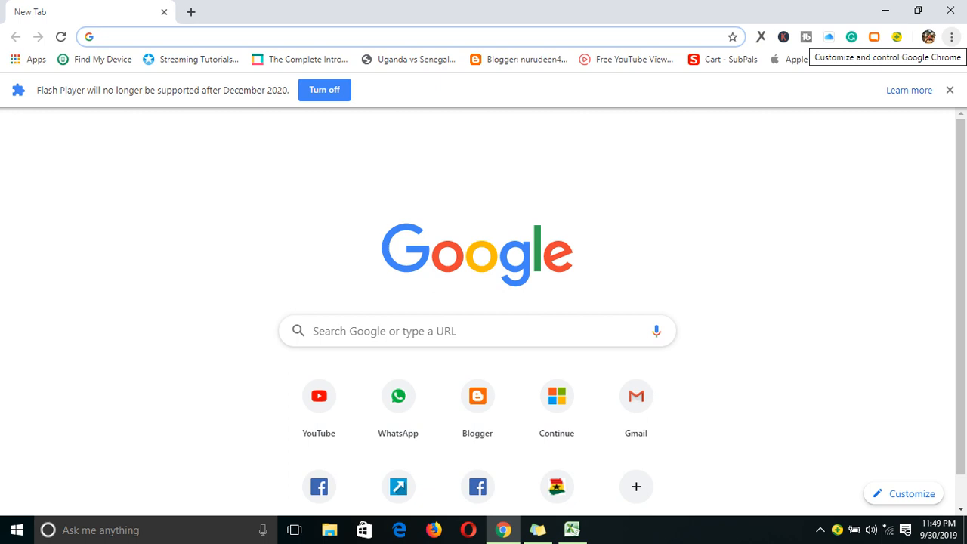
Go to Chrome's Extensions page via the main menu, listing Grammarly, TubeBuddy and others
{"action": "left_click", "coordinate": [952, 36]}
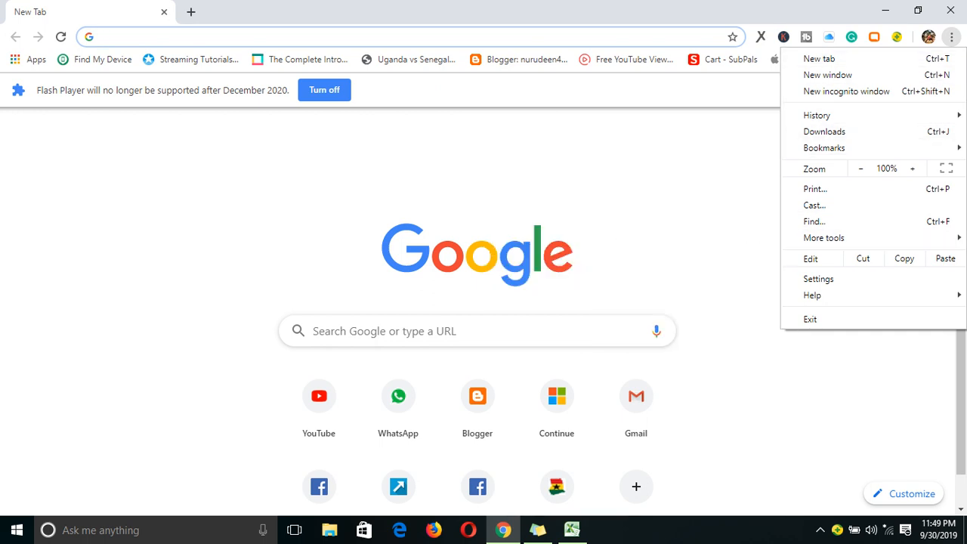
{"action": "mouse_move", "coordinate": [823, 238]}
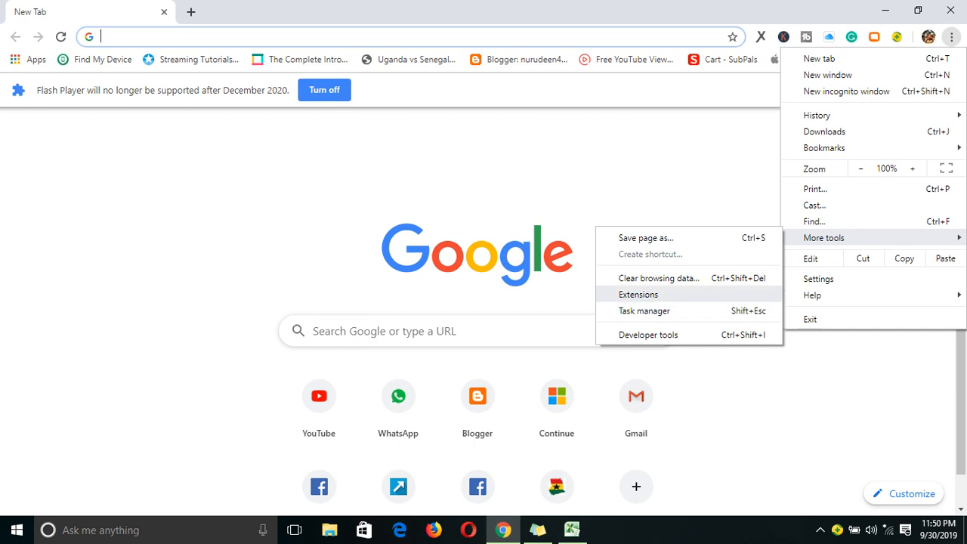
{"action": "left_click", "coordinate": [637, 293]}
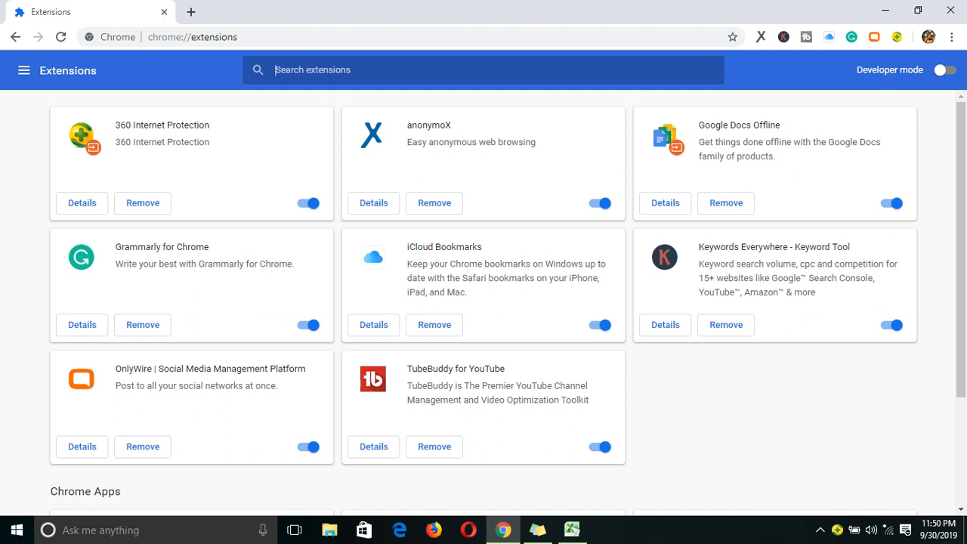
Show the Extensions side menu offering Keyboard shortcuts and the Chrome Web Store link
{"action": "scroll", "scroll_direction": "down", "scroll_amount": 3}
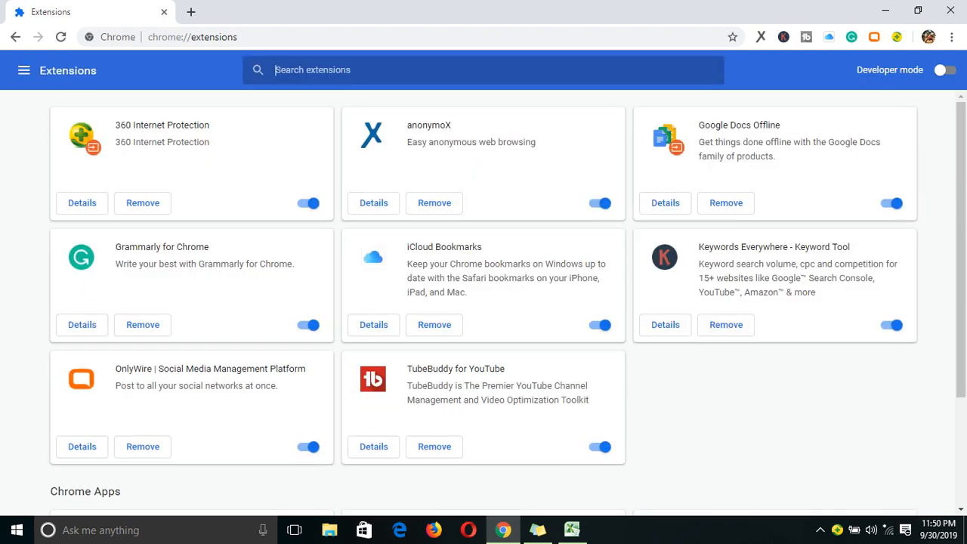
{"action": "left_click", "coordinate": [24, 69]}
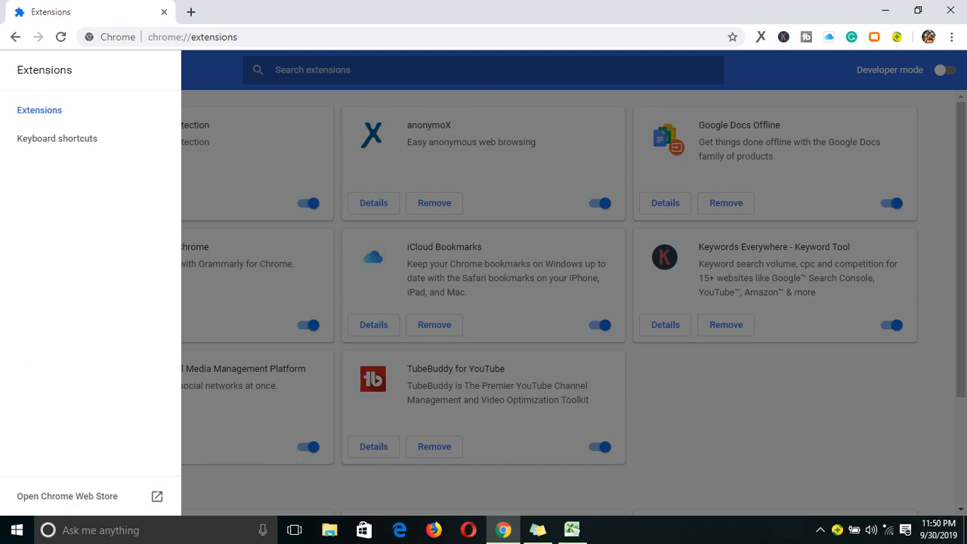
{"action": "mouse_move", "coordinate": [57, 139]}
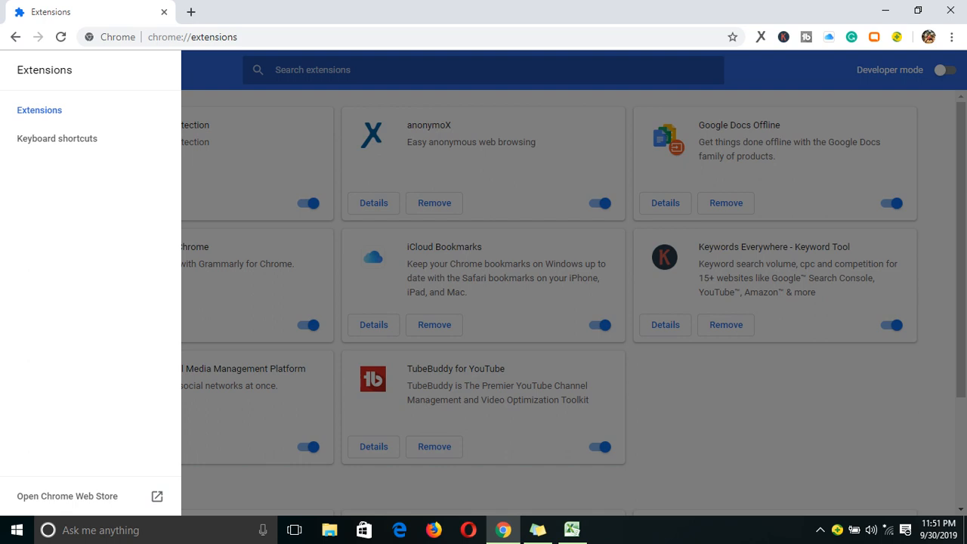
{"action": "mouse_move", "coordinate": [66, 496]}
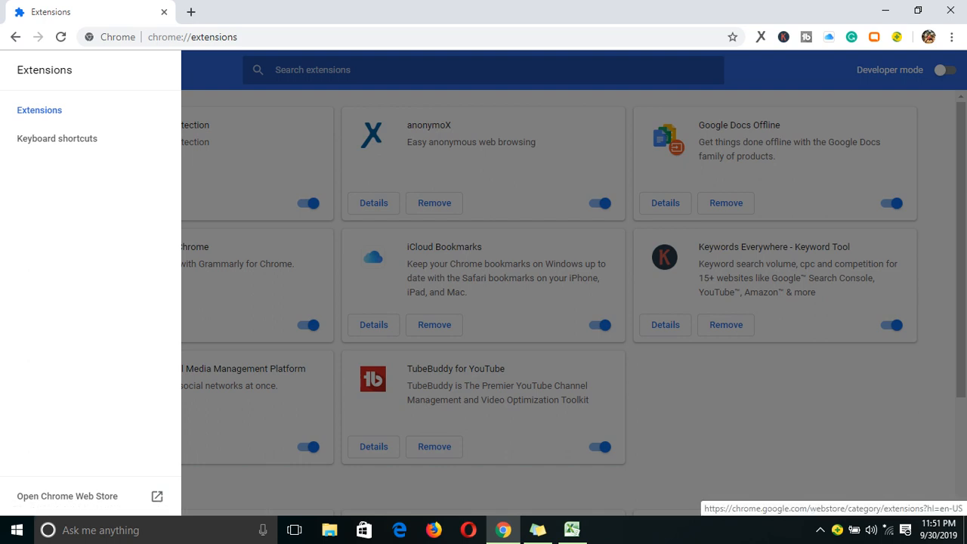
Go to the Chrome Web Store's Extensions category in a new tab
{"action": "left_click", "coordinate": [66, 495]}
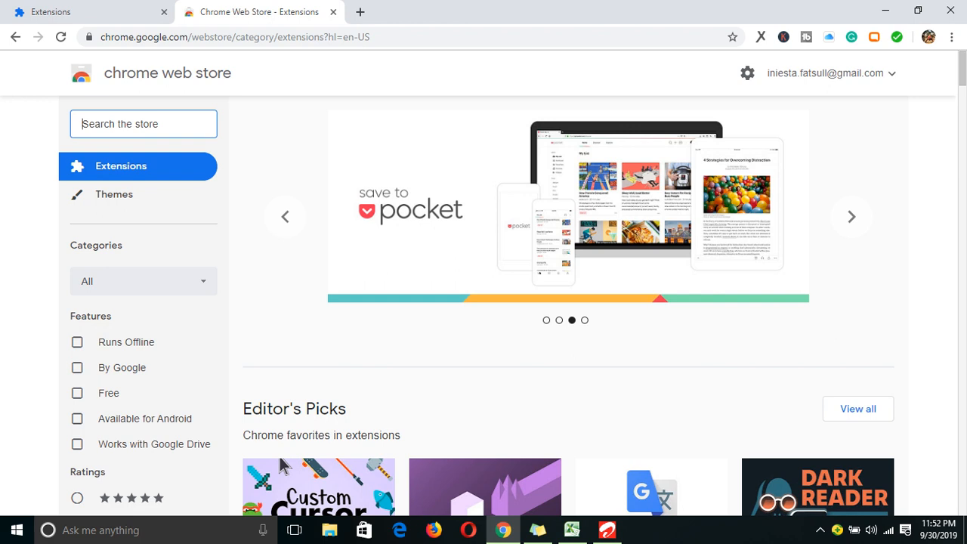
Search the store for 'keywords everywhere' and open the Keywords Everywhere - Keyword Tool listing
{"action": "type", "text": "k"}
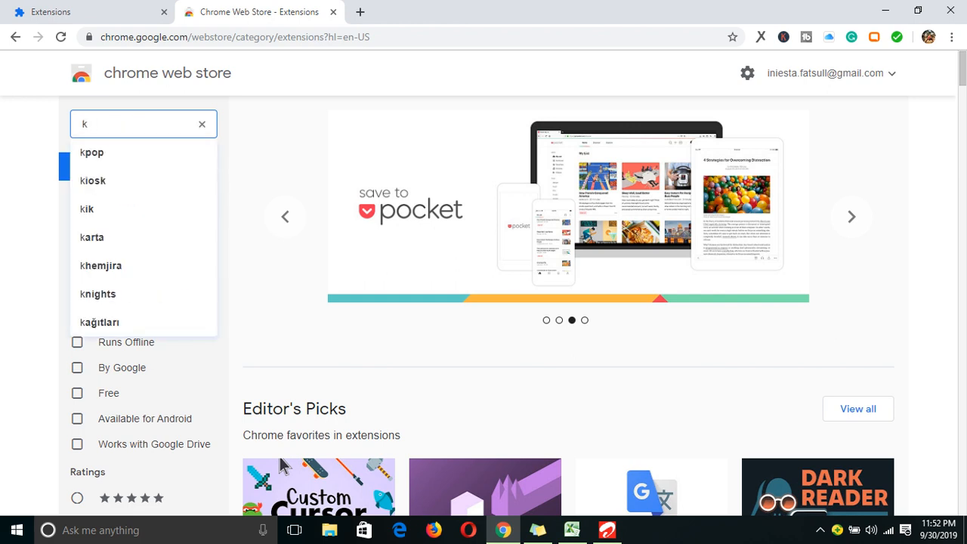
{"action": "type", "text": "eywoe"}
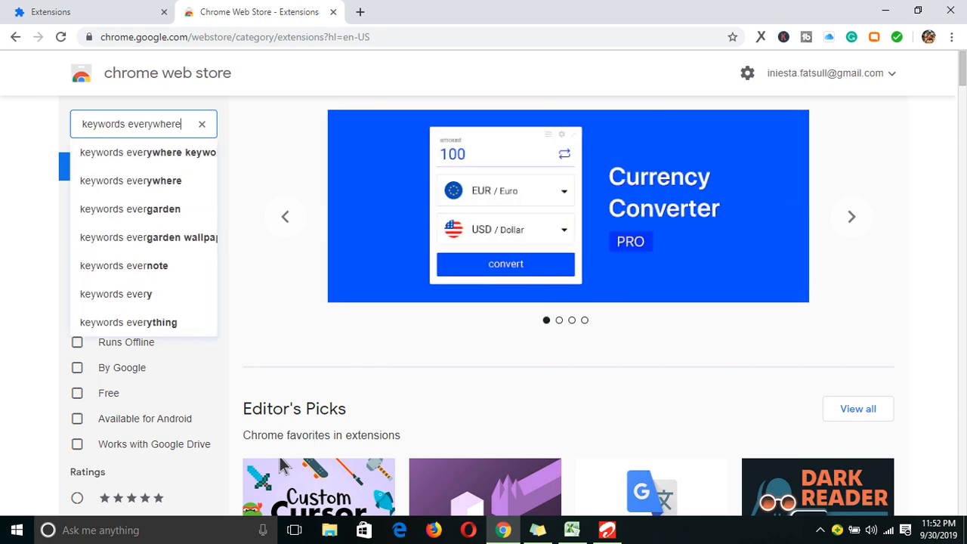
{"action": "key", "text": "Enter"}
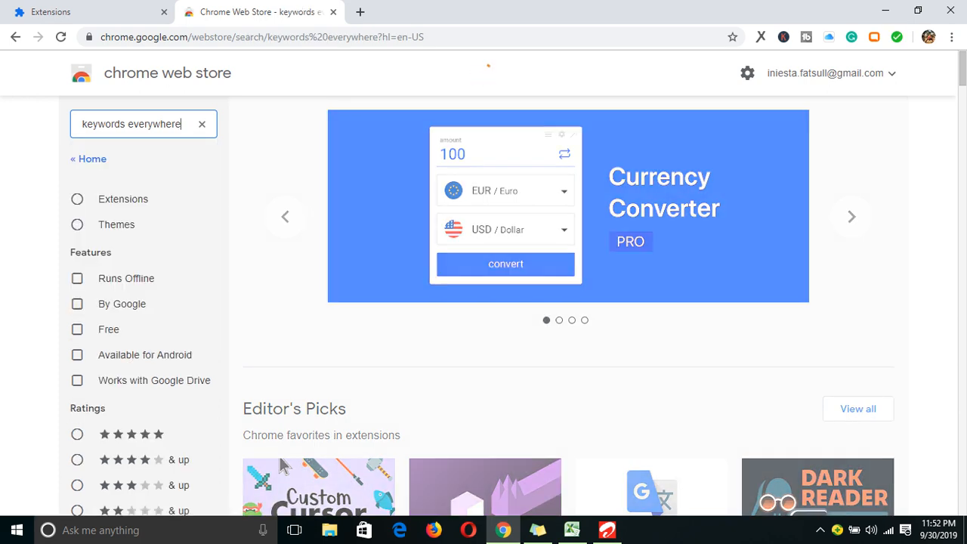
{"action": "left_click", "coordinate": [136, 123]}
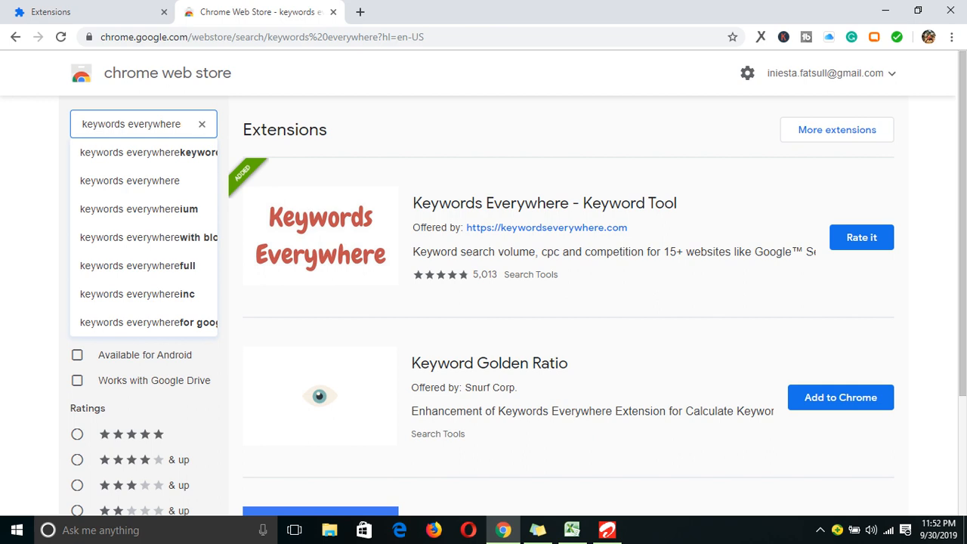
{"action": "scroll", "scroll_direction": "down", "scroll_amount": 3}
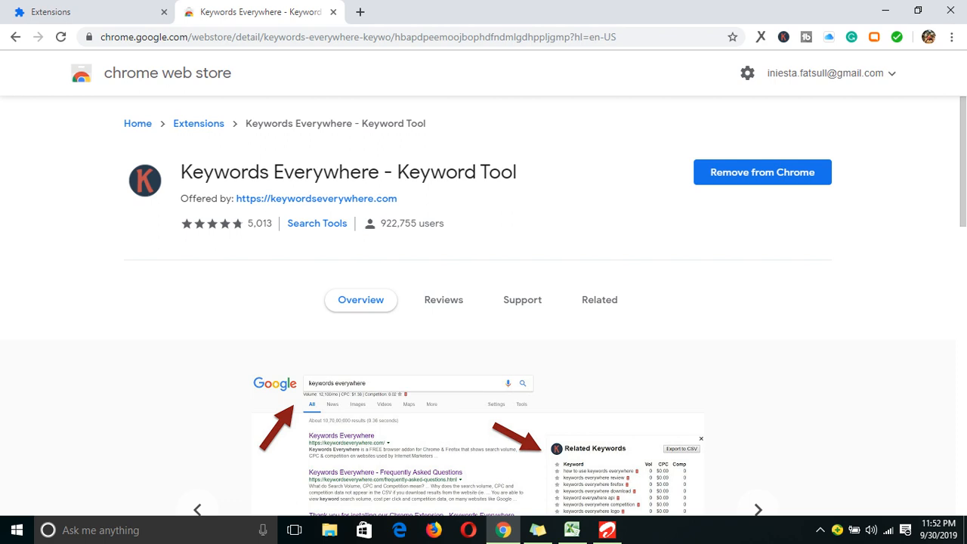
Browse the listing's screenshot carousel, then show the Keywords Everywhere toolbar popup
{"action": "scroll", "scroll_direction": "down", "scroll_amount": 3}
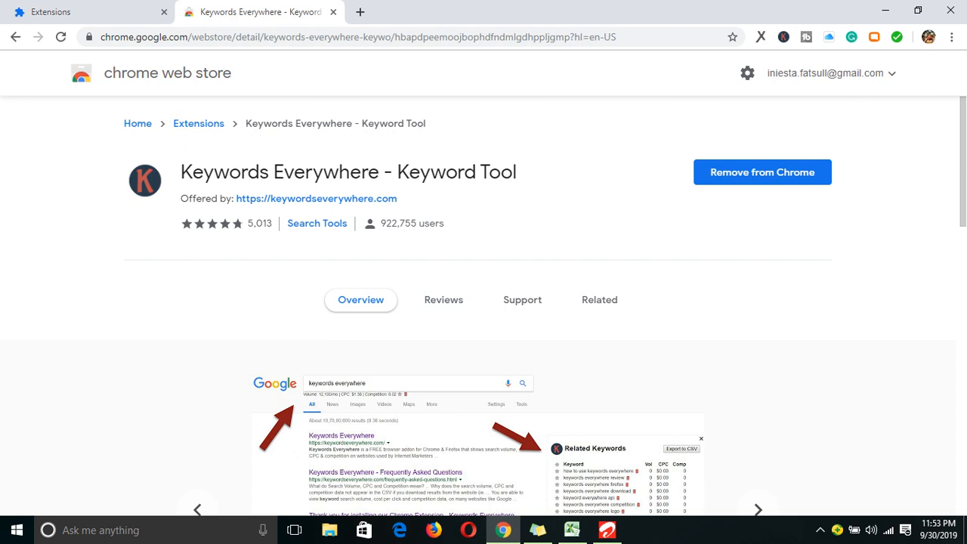
{"action": "left_click", "coordinate": [758, 508]}
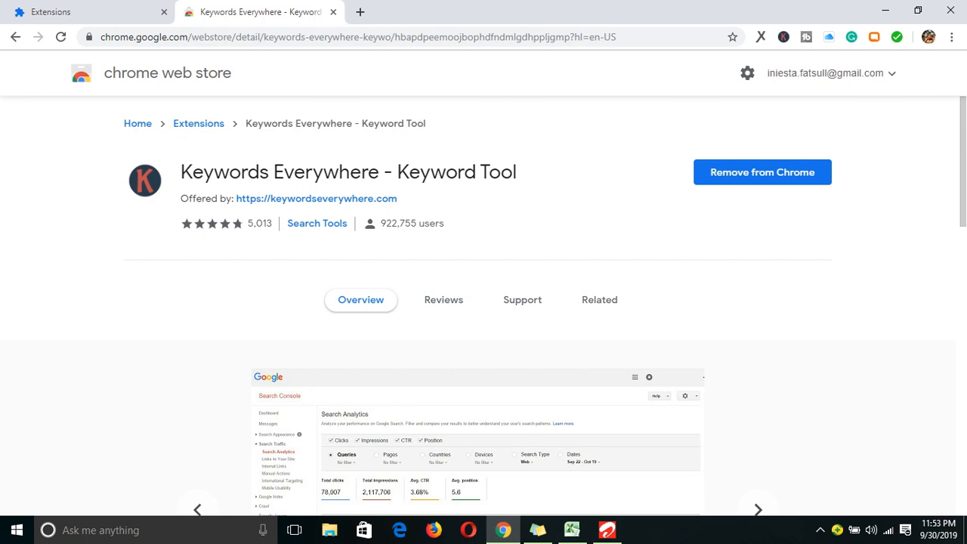
{"action": "left_click", "coordinate": [758, 509]}
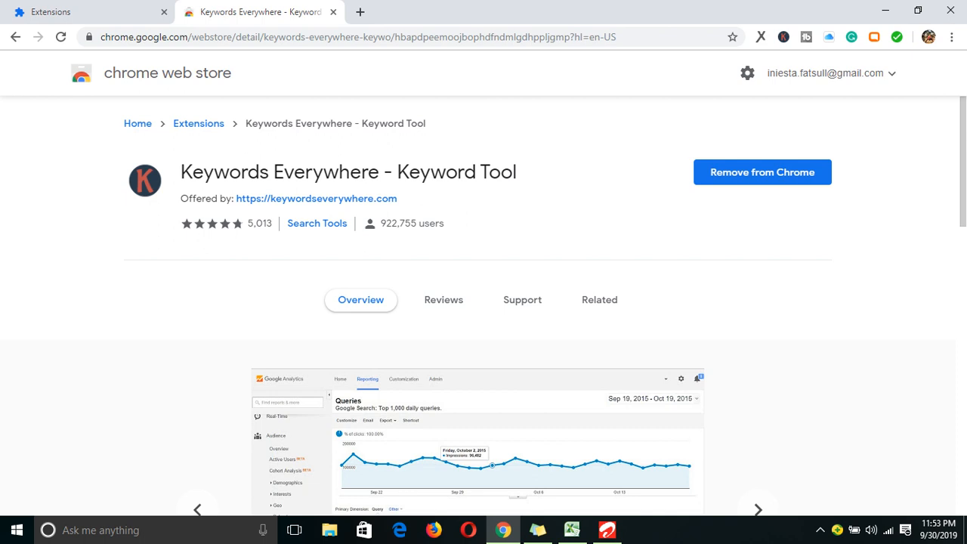
{"action": "left_click", "coordinate": [759, 509]}
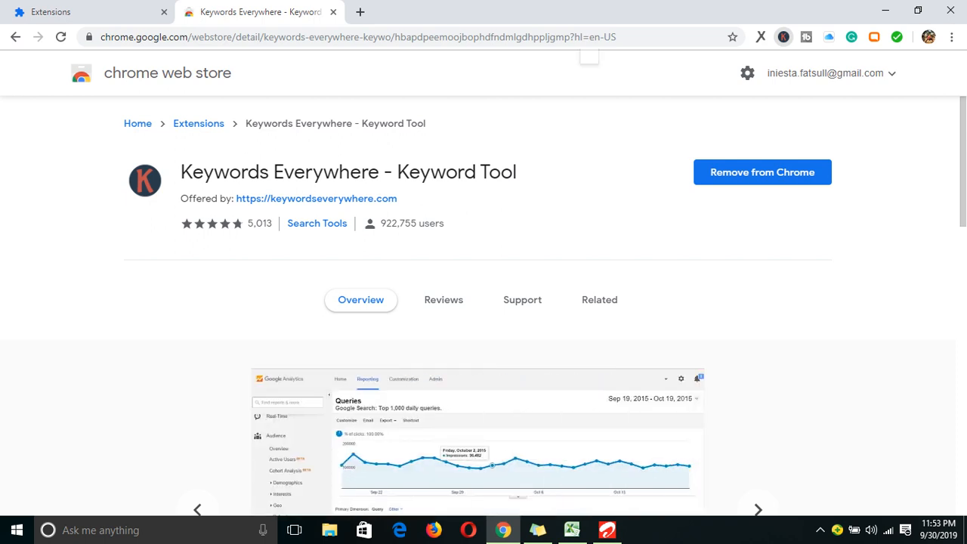
{"action": "left_click", "coordinate": [782, 36]}
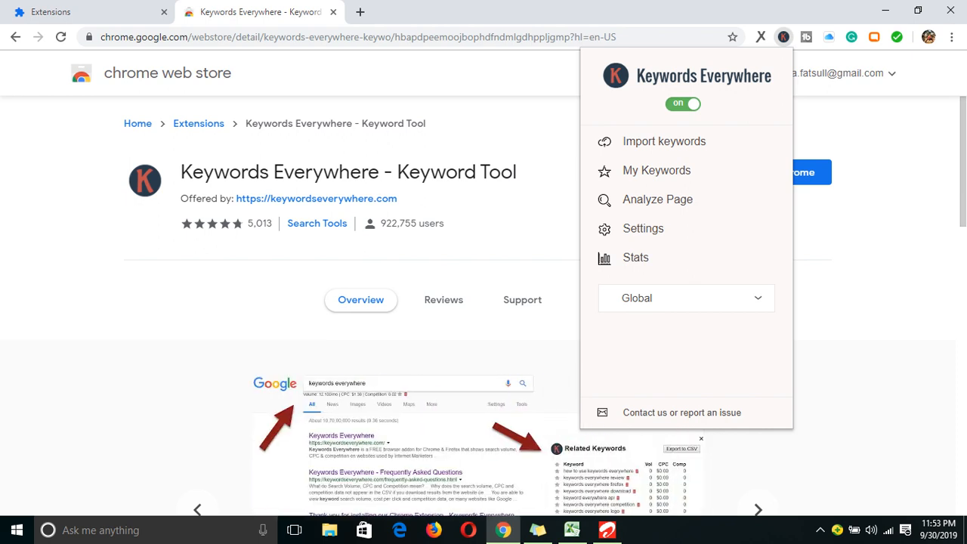
{"action": "mouse_move", "coordinate": [643, 229]}
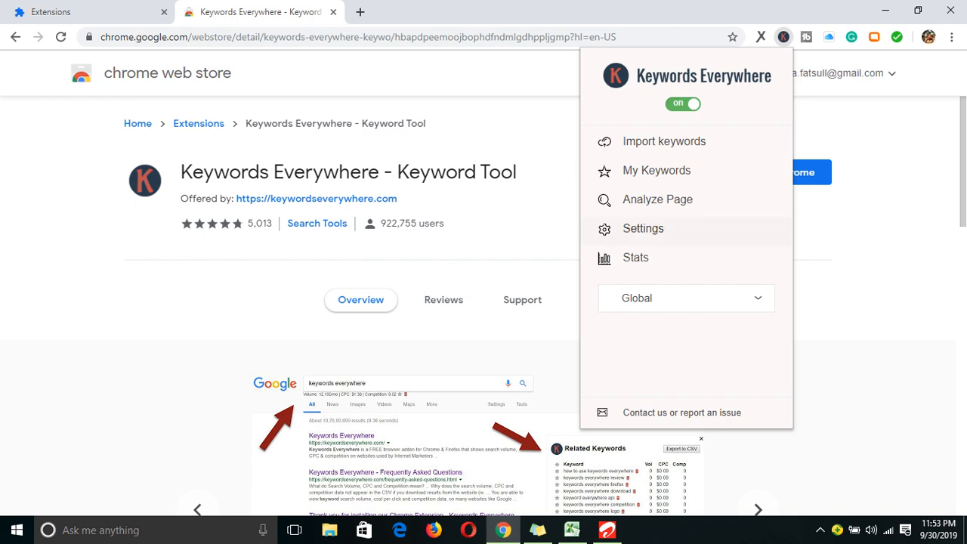
Go to the Keywords Everywhere options page from the popup's Settings entry
{"action": "left_click", "coordinate": [643, 228]}
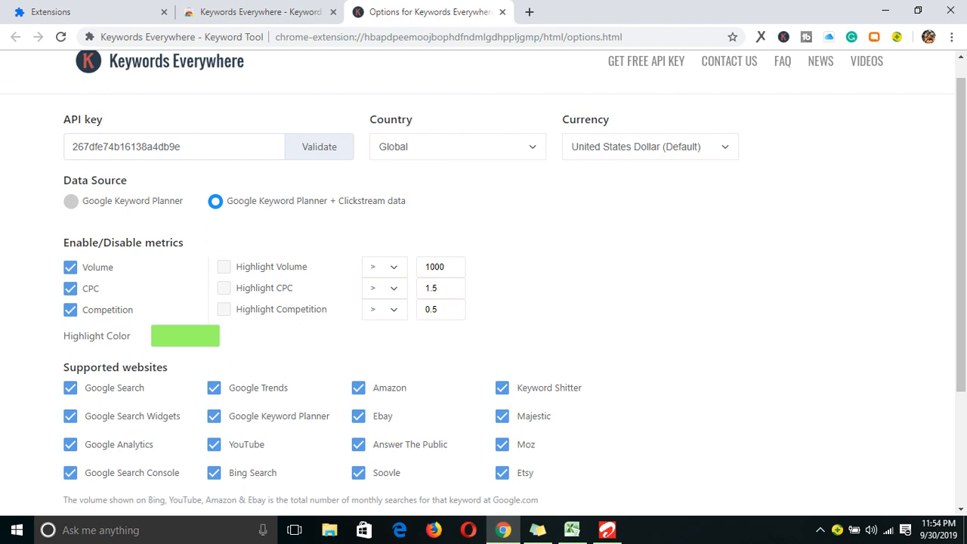
Review the Country list keeping Global, and check the entered API key and enabled metrics
{"action": "scroll", "scroll_direction": "down", "scroll_amount": 3}
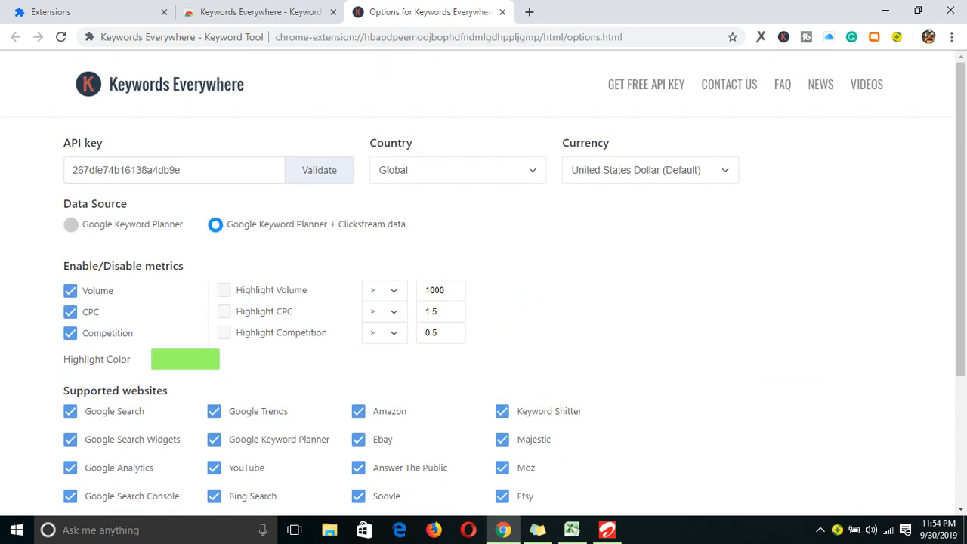
{"action": "left_click", "coordinate": [456, 170]}
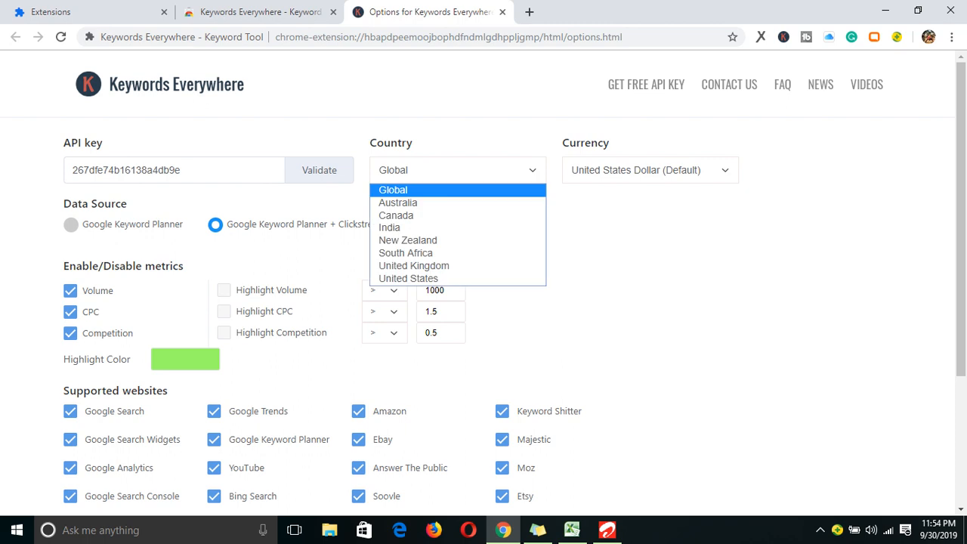
{"action": "mouse_move", "coordinate": [390, 227]}
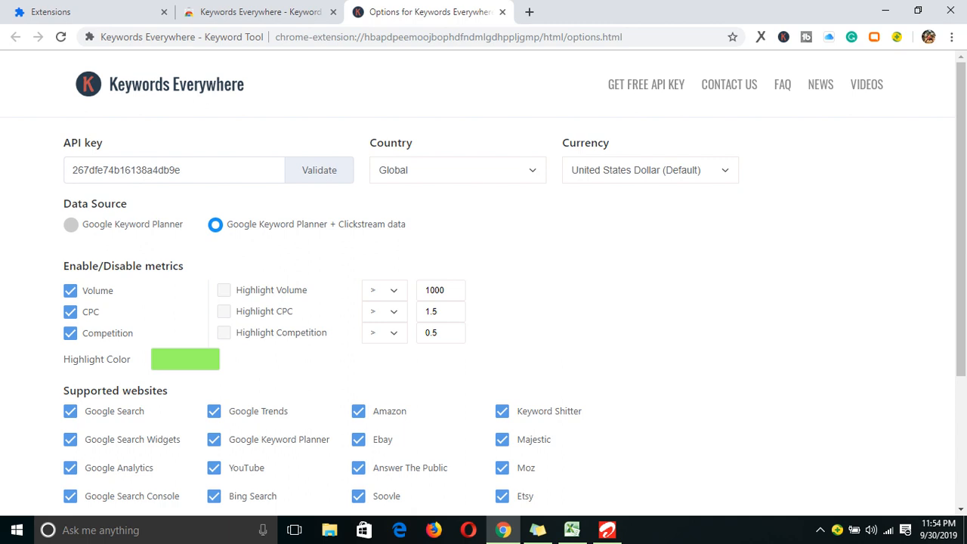
{"action": "left_click", "coordinate": [174, 169]}
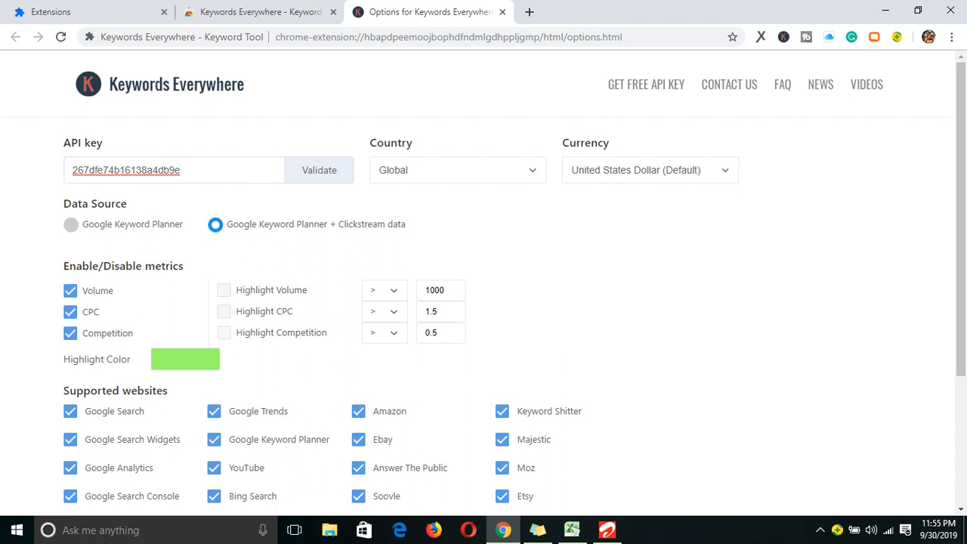
{"action": "left_click", "coordinate": [174, 170]}
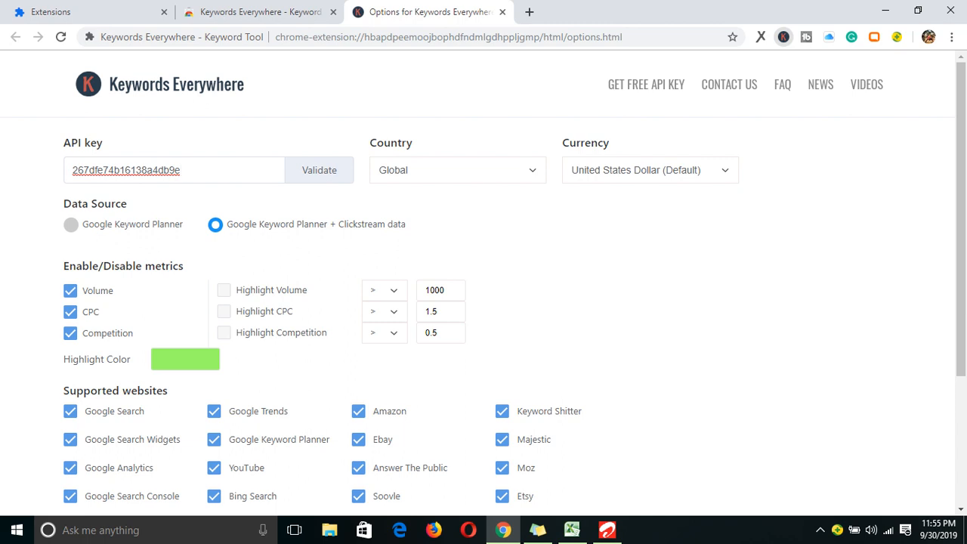
Confirm in the toolbar popup that Keywords Everywhere is switched on with Global region
{"action": "left_click", "coordinate": [783, 37]}
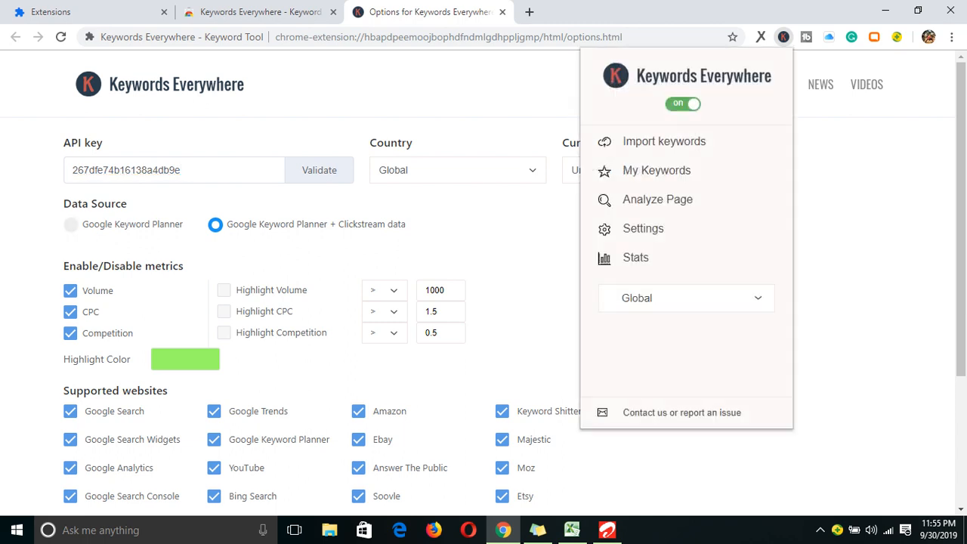
{"action": "mouse_move", "coordinate": [257, 12]}
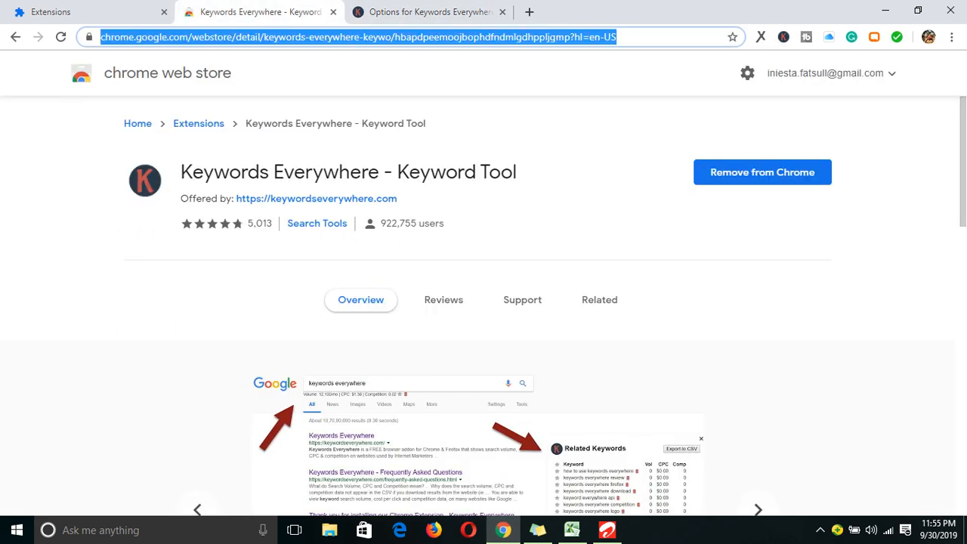
Search Google for 'dictionary' and bring the Related Keywords panel with volume, CPC and competition into view
{"action": "type", "text": "dictio"}
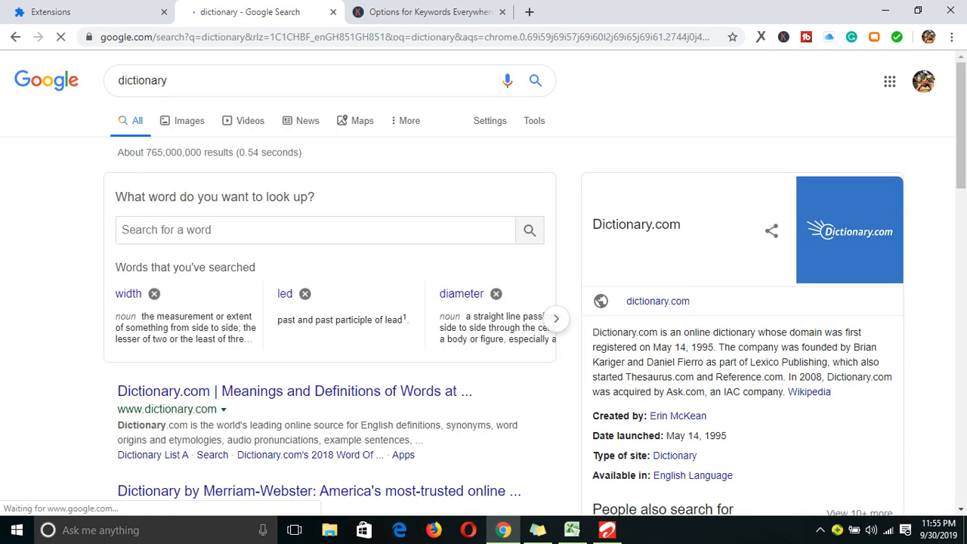
{"action": "scroll", "scroll_direction": "down", "scroll_amount": 3}
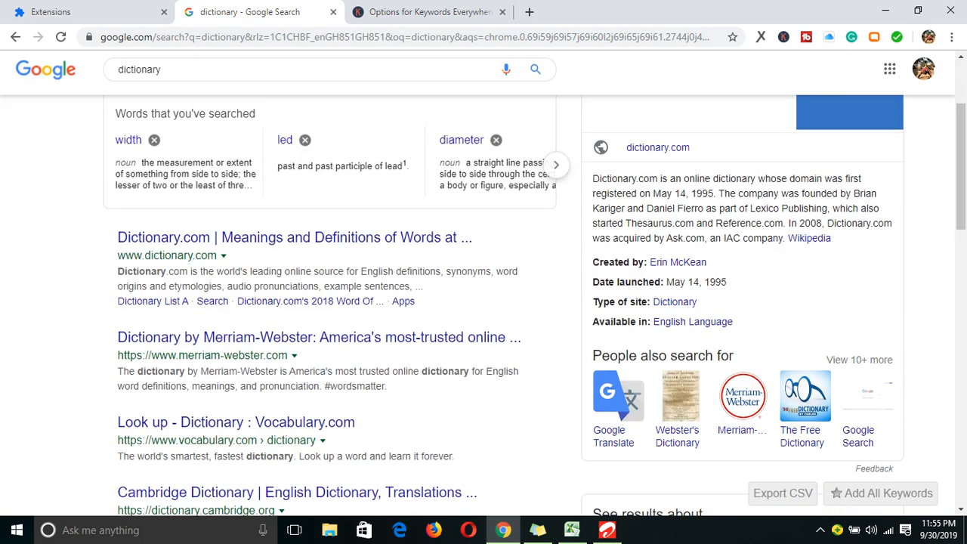
{"action": "scroll", "scroll_direction": "down", "scroll_amount": 3}
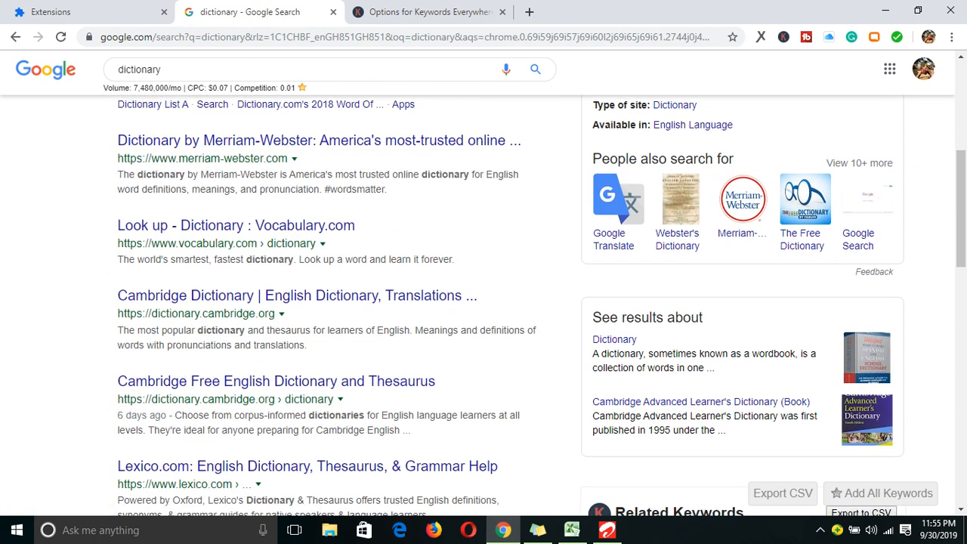
{"action": "scroll", "scroll_direction": "down", "scroll_amount": 3}
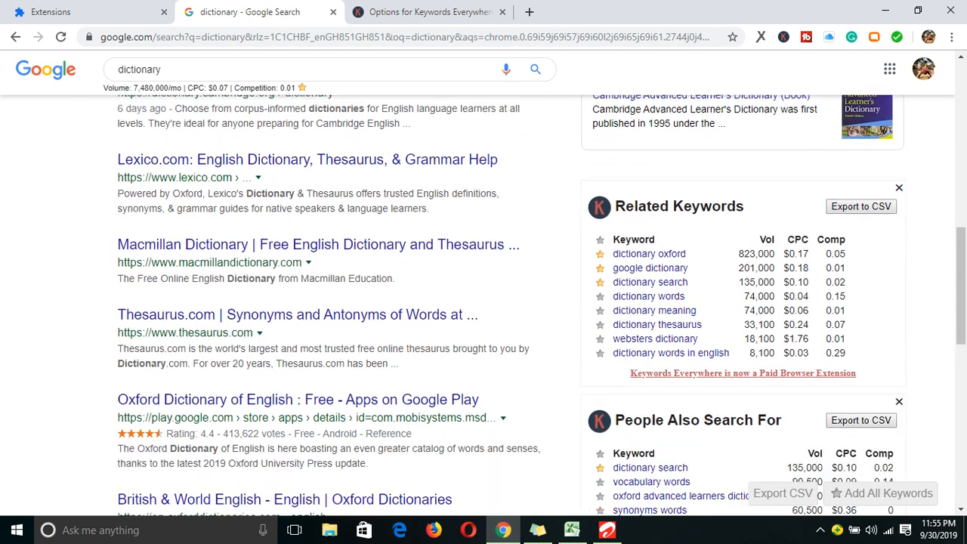
{"action": "scroll", "scroll_direction": "down", "scroll_amount": 3}
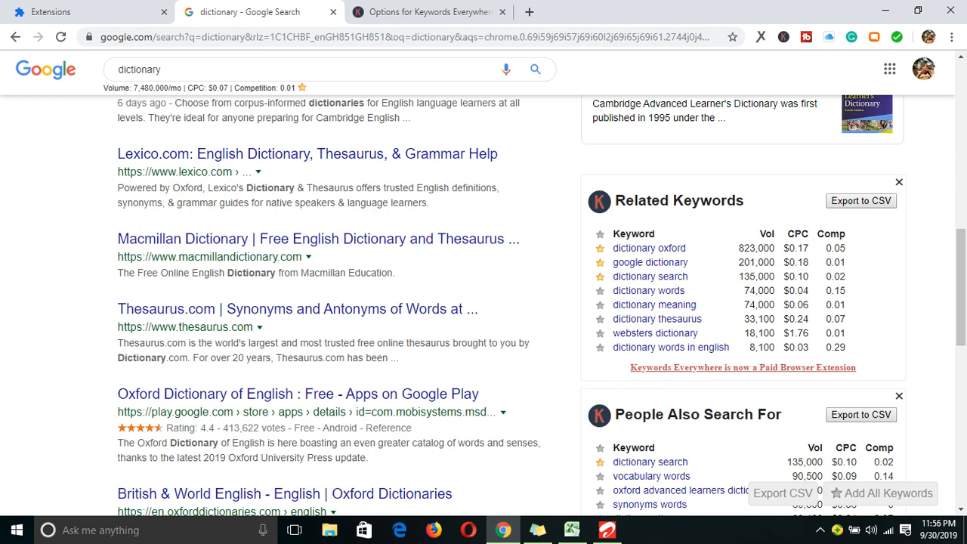
{"action": "mouse_move", "coordinate": [648, 247]}
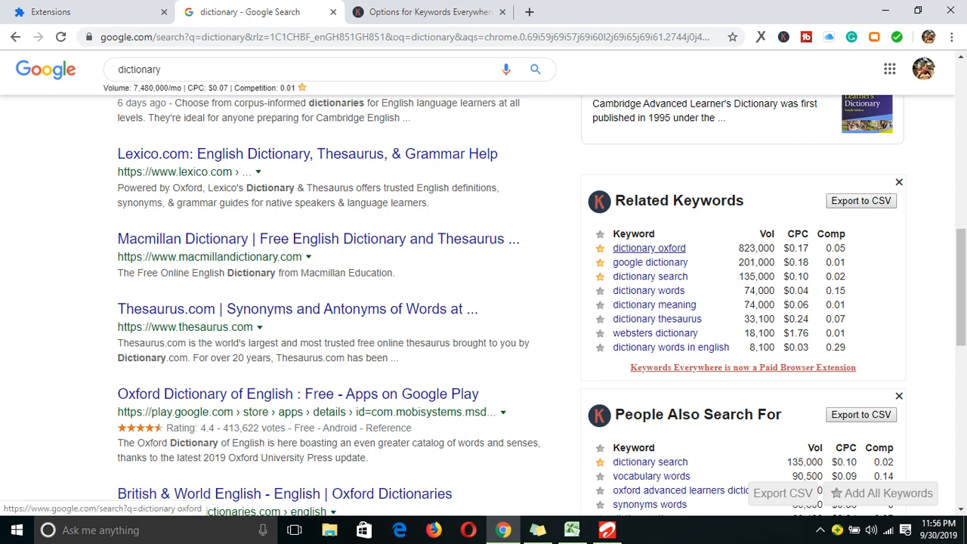
Scroll through the People Also Search For keyword list below the dictionary results
{"action": "scroll", "scroll_direction": "down", "scroll_amount": 3}
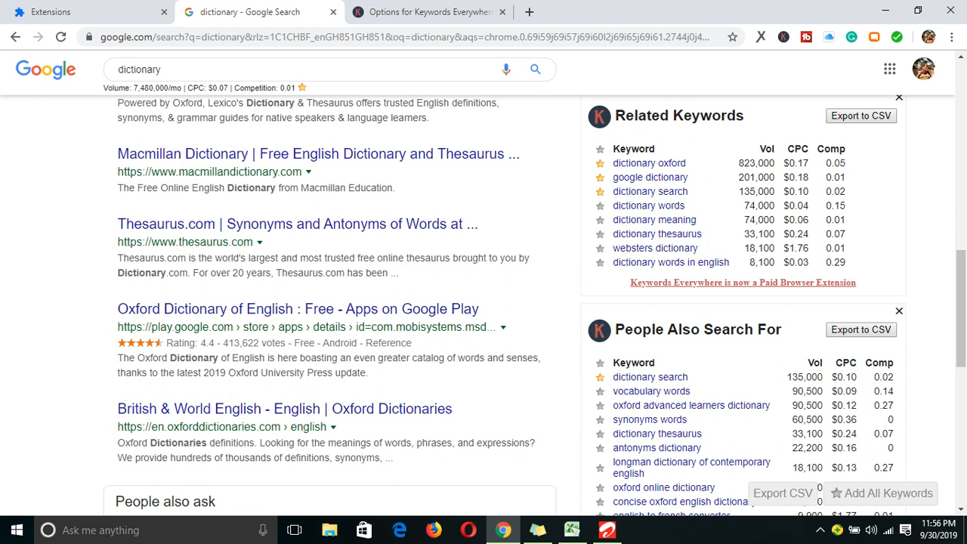
{"action": "mouse_move", "coordinate": [654, 220]}
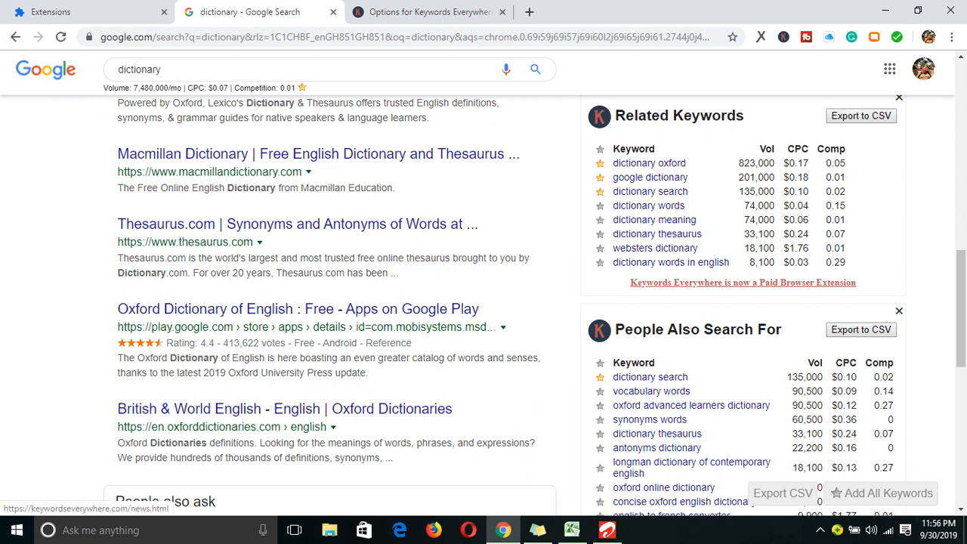
{"action": "scroll", "scroll_direction": "down", "scroll_amount": 3}
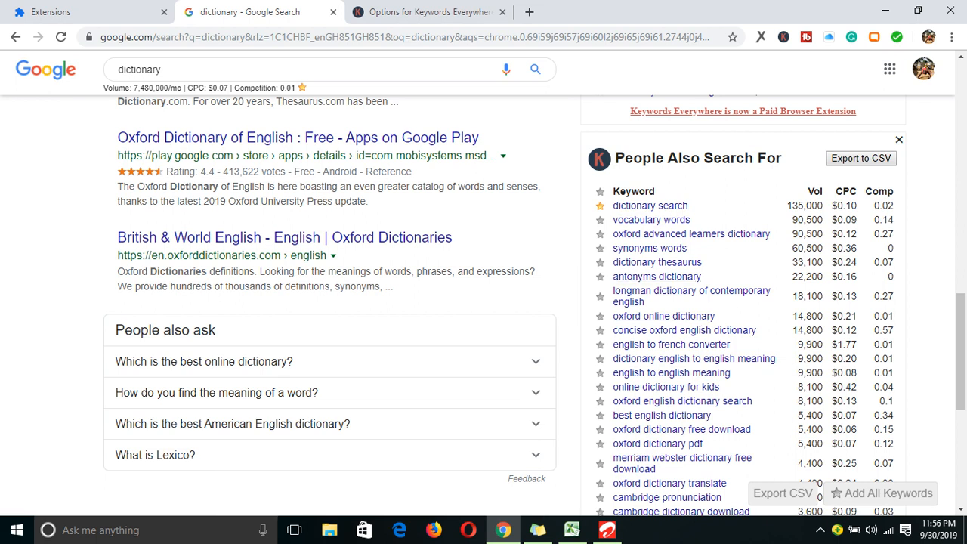
{"action": "mouse_move", "coordinate": [690, 295]}
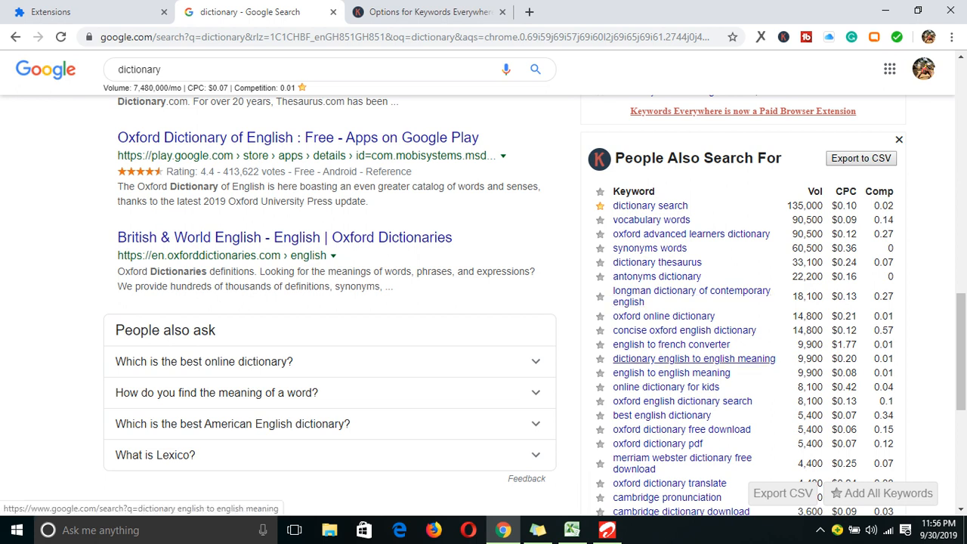
{"action": "scroll", "scroll_direction": "down", "scroll_amount": 3}
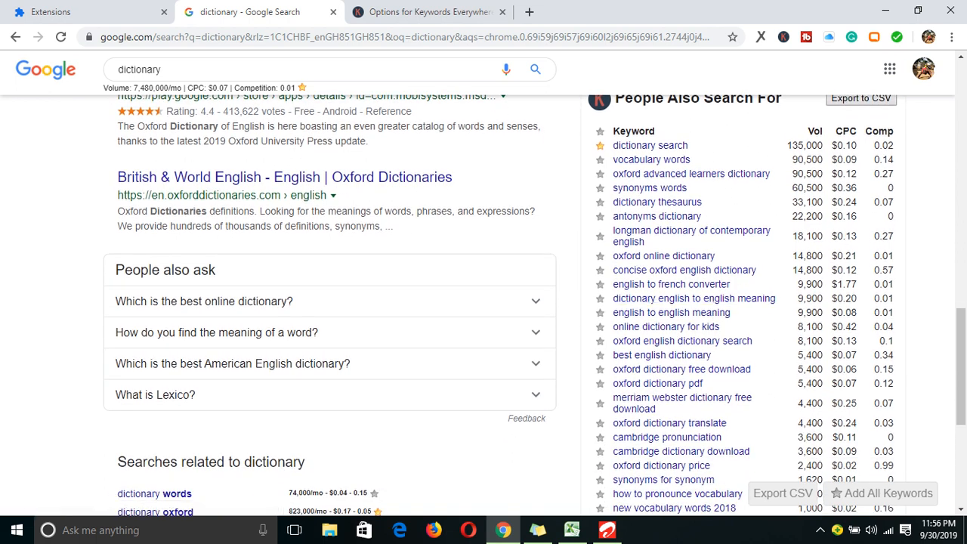
{"action": "mouse_move", "coordinate": [663, 255]}
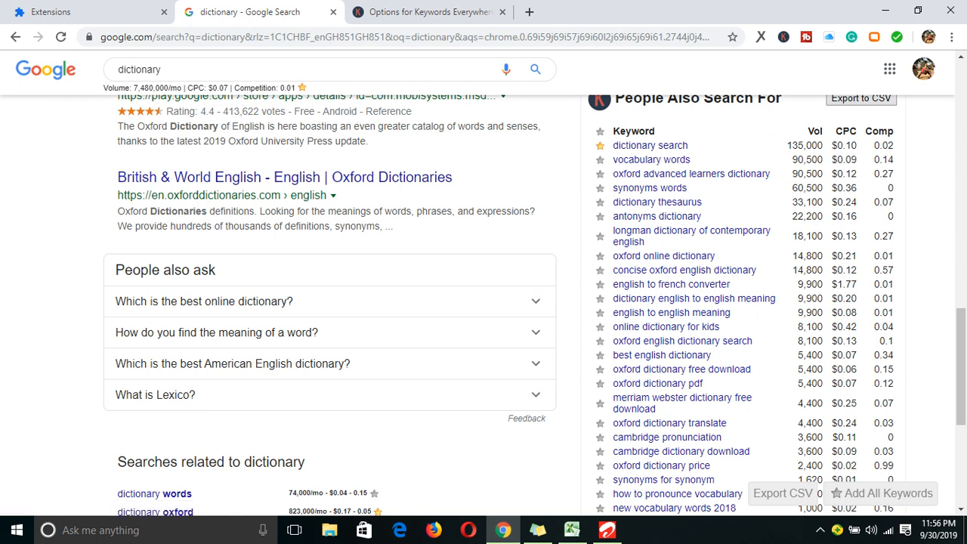
{"action": "scroll", "scroll_direction": "down", "scroll_amount": 3}
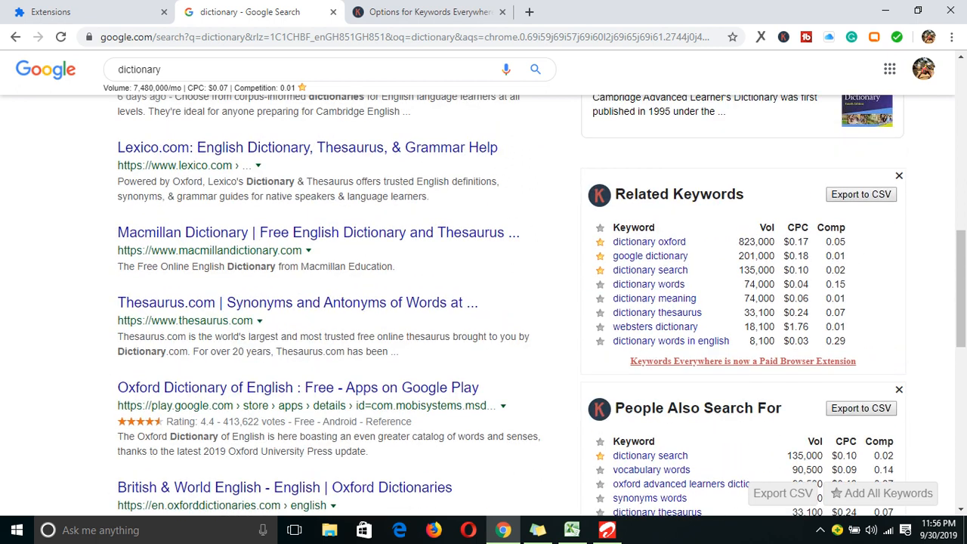
{"action": "scroll", "scroll_direction": "down", "scroll_amount": 3}
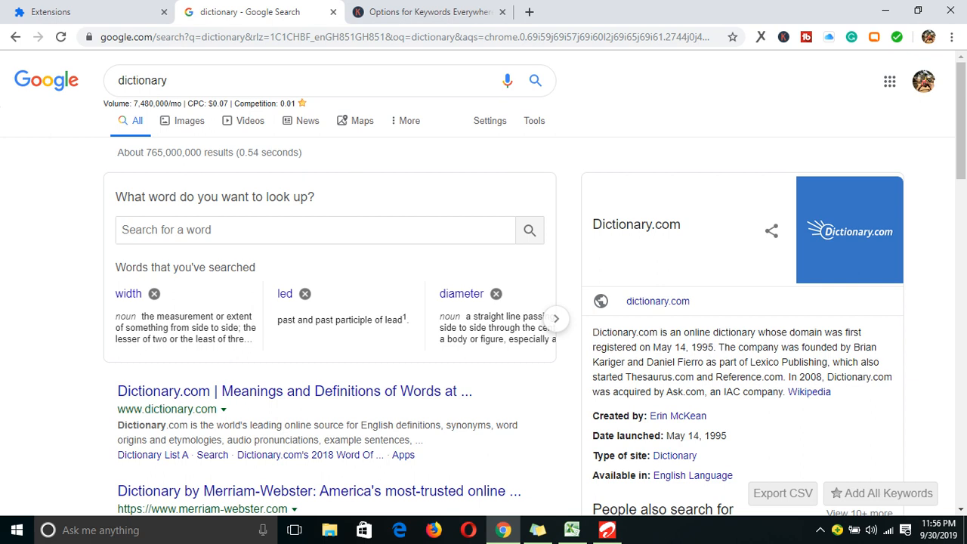
Return to the Keywords Everywhere options page and focus the API key field
{"action": "scroll", "scroll_direction": "down", "scroll_amount": 3}
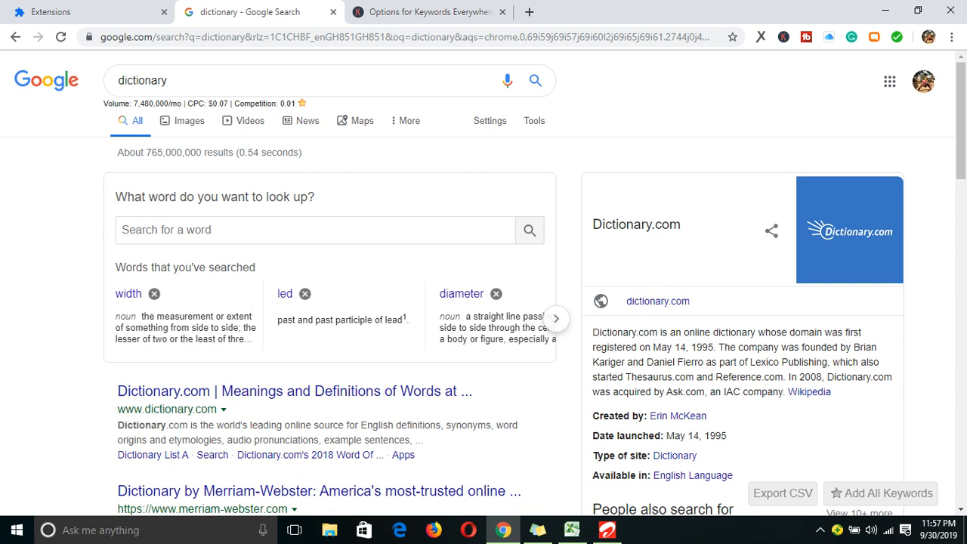
{"action": "mouse_move", "coordinate": [426, 12]}
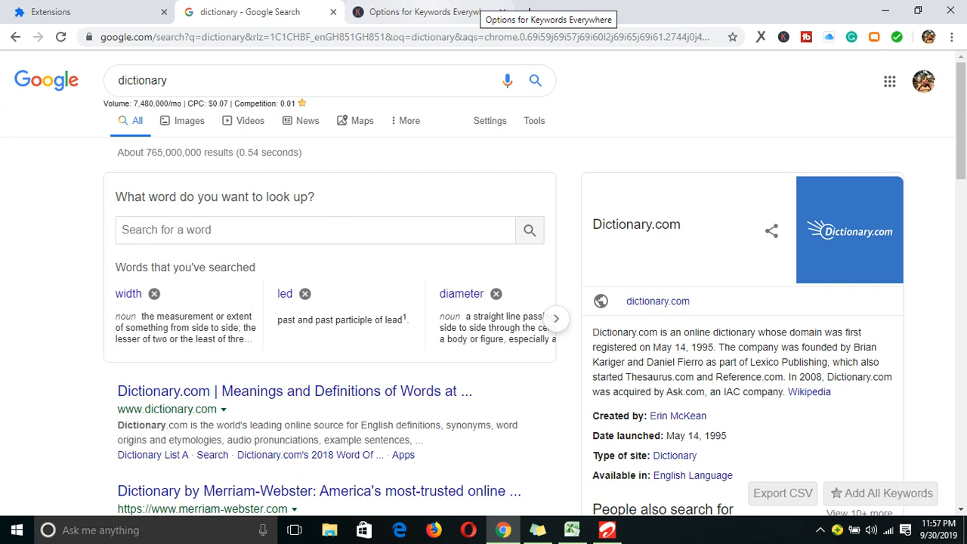
{"action": "left_click", "coordinate": [426, 12]}
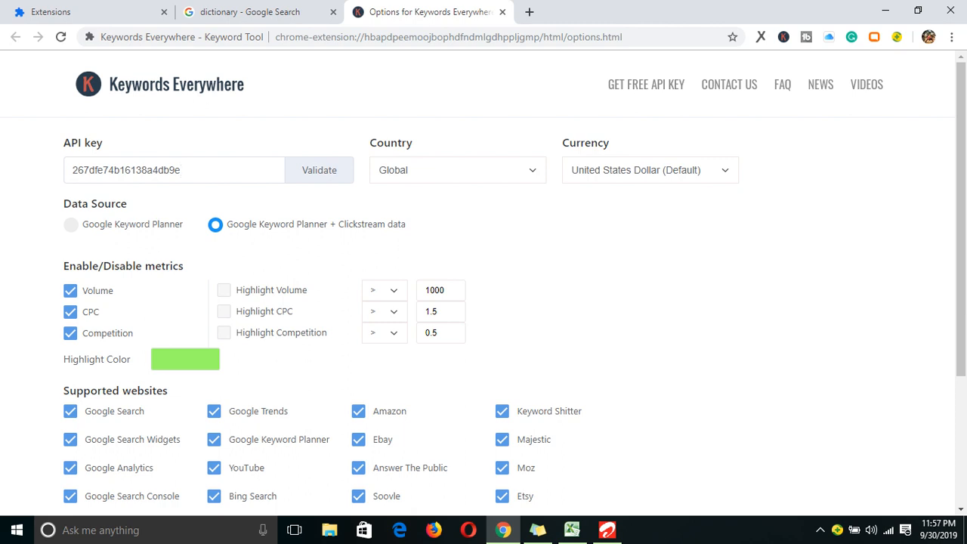
{"action": "left_click", "coordinate": [174, 170]}
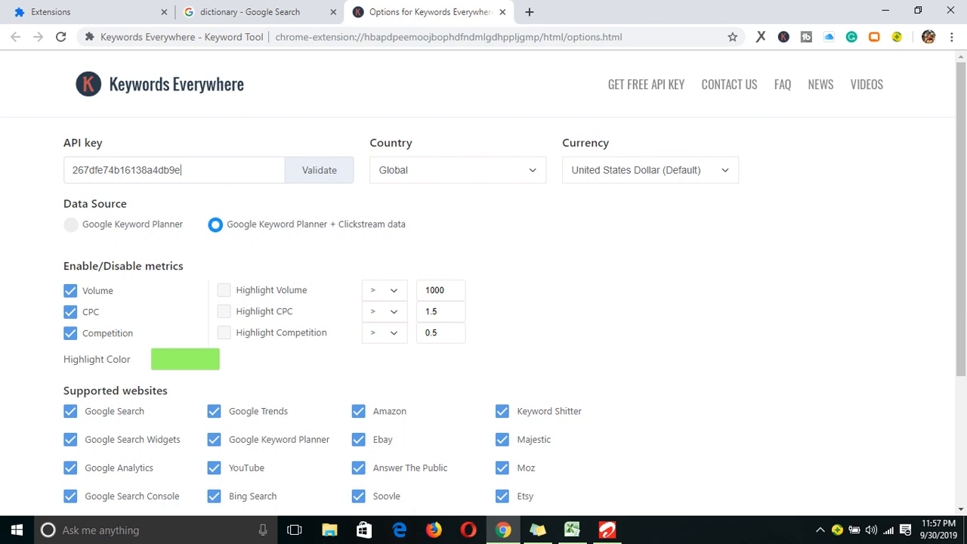